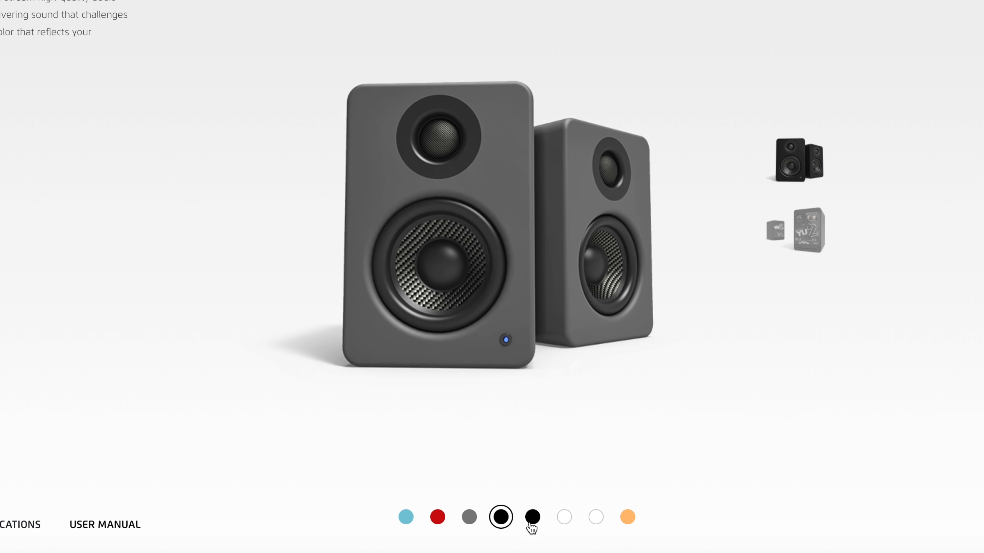
# Preview the Kanto speakers in the white finish, then the bamboo finish.
pyautogui.click(564, 517)
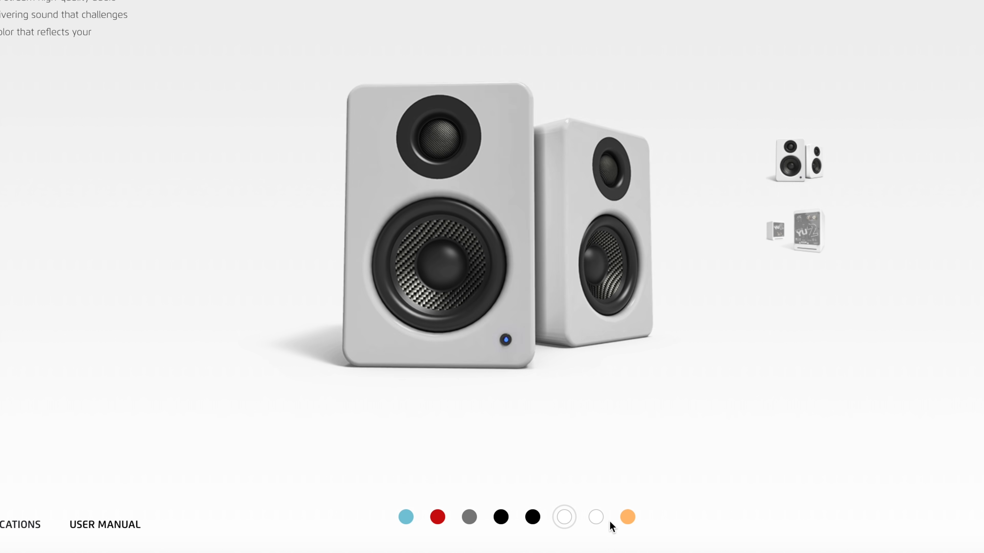
pyautogui.click(627, 517)
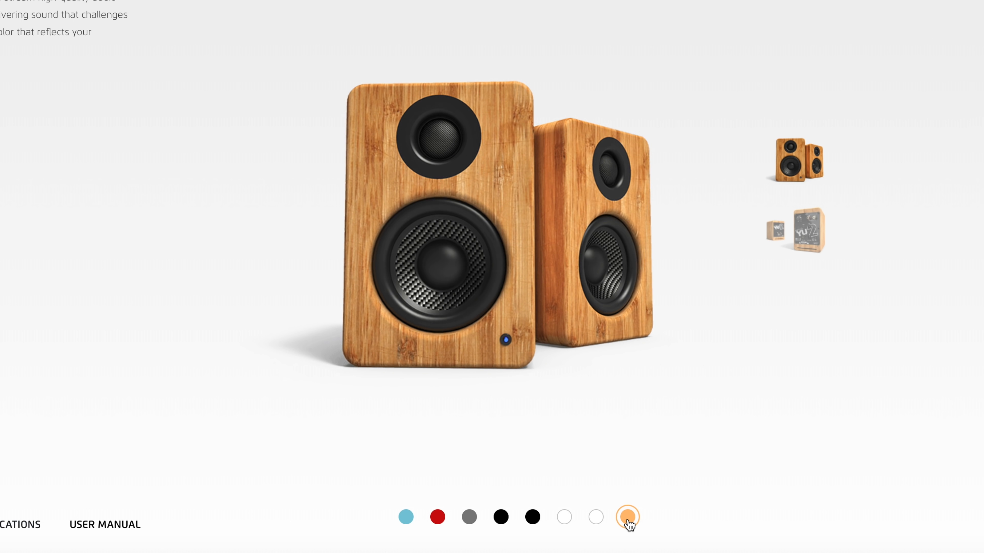
pyautogui.click(437, 517)
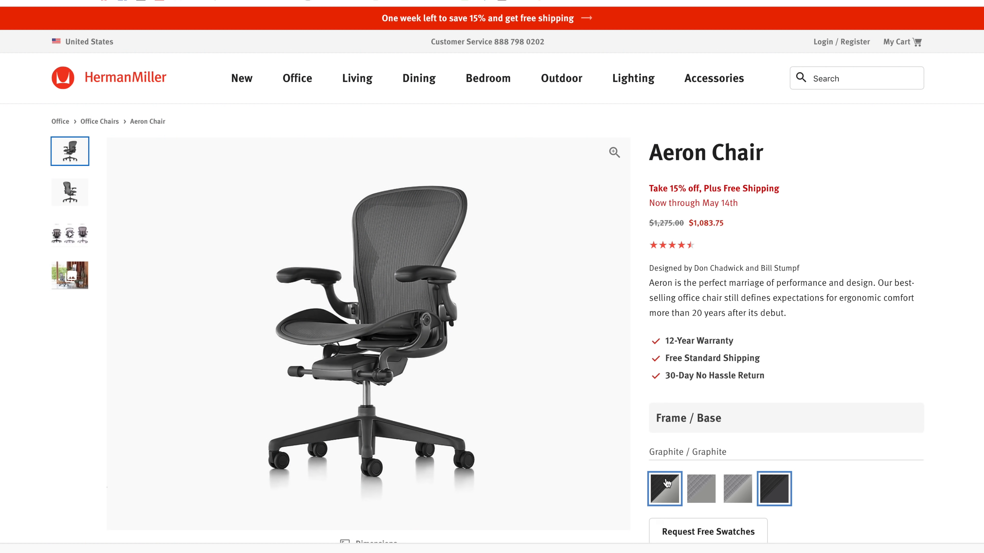
# Scroll down to the Aeron Chair's Size and Back Support options.
pyautogui.scroll(-3)
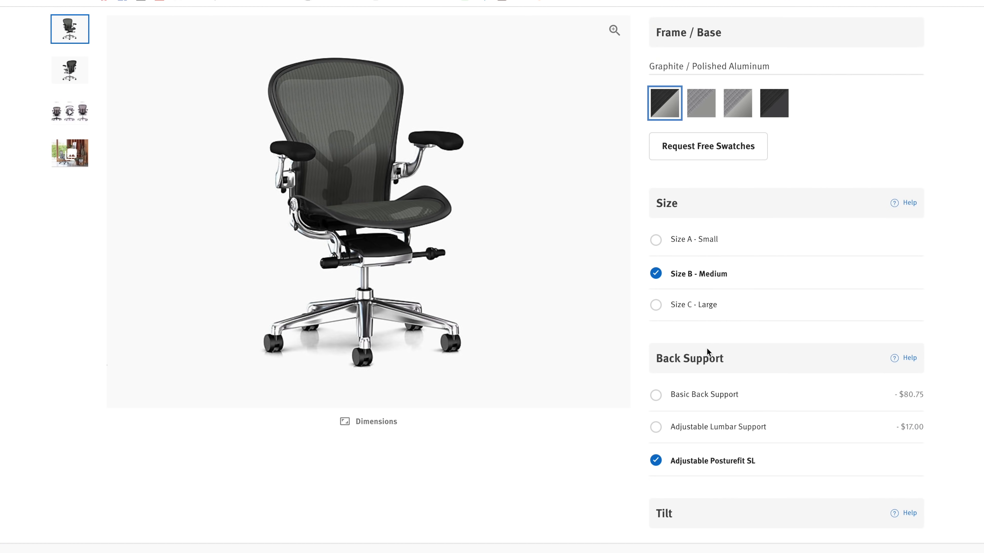
pyautogui.scroll(-3)
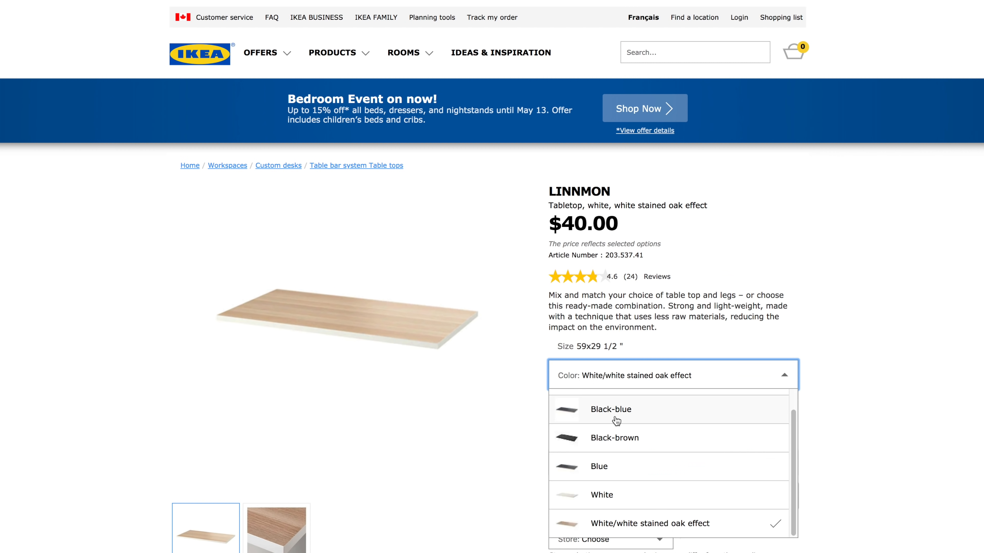
# Try LINNMON in Black-brown, Blue and Black-blue, leave it White, then search for 'cart'.
pyautogui.click(615, 438)
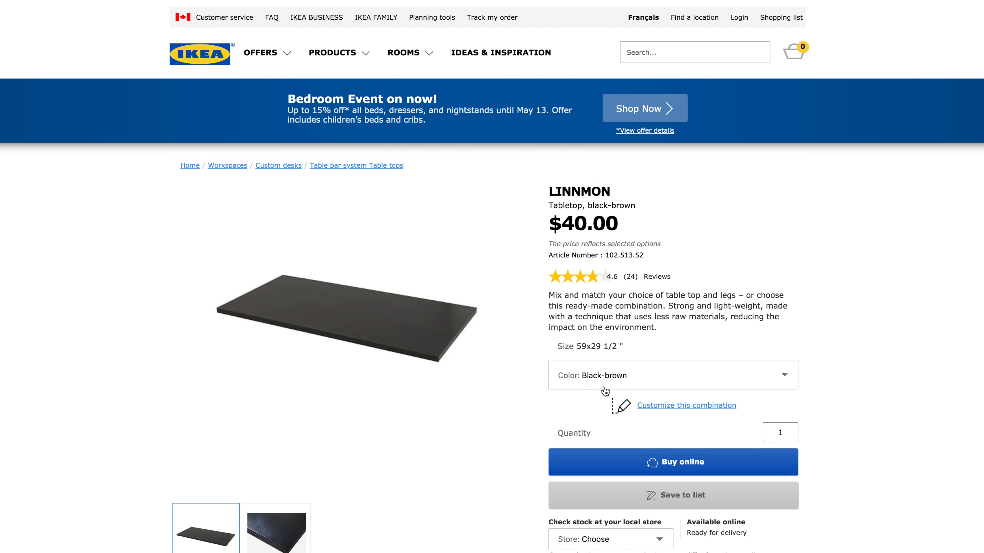
pyautogui.click(671, 374)
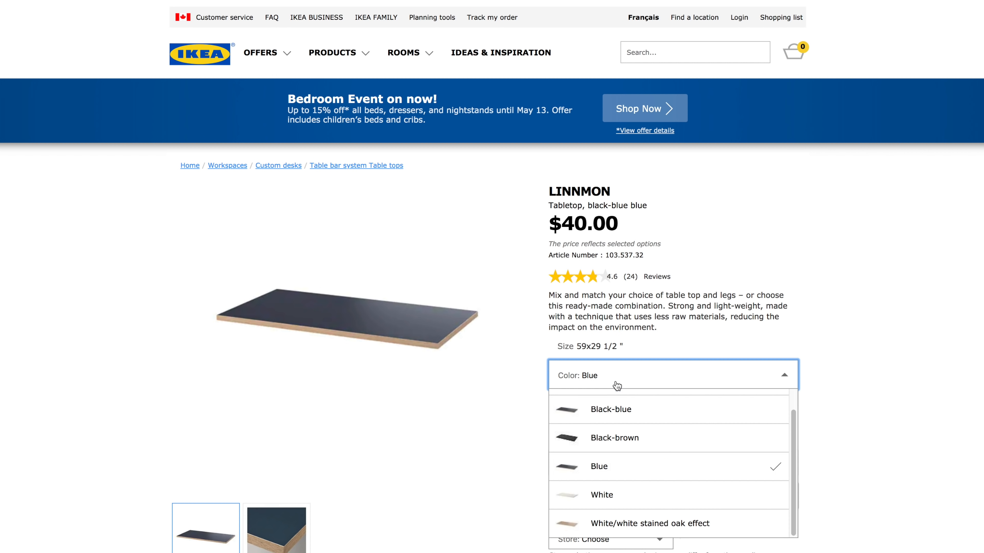
pyautogui.click(600, 494)
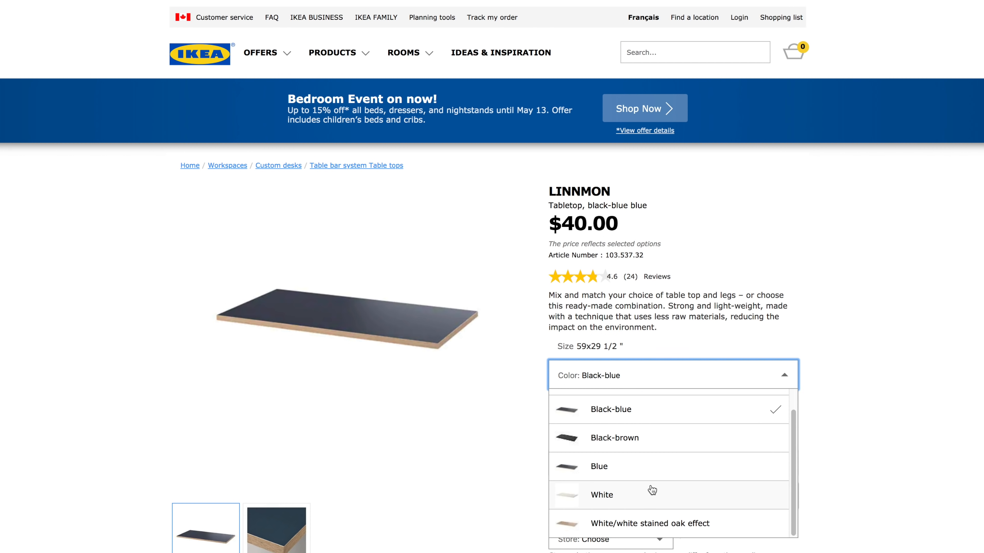
pyautogui.click(601, 495)
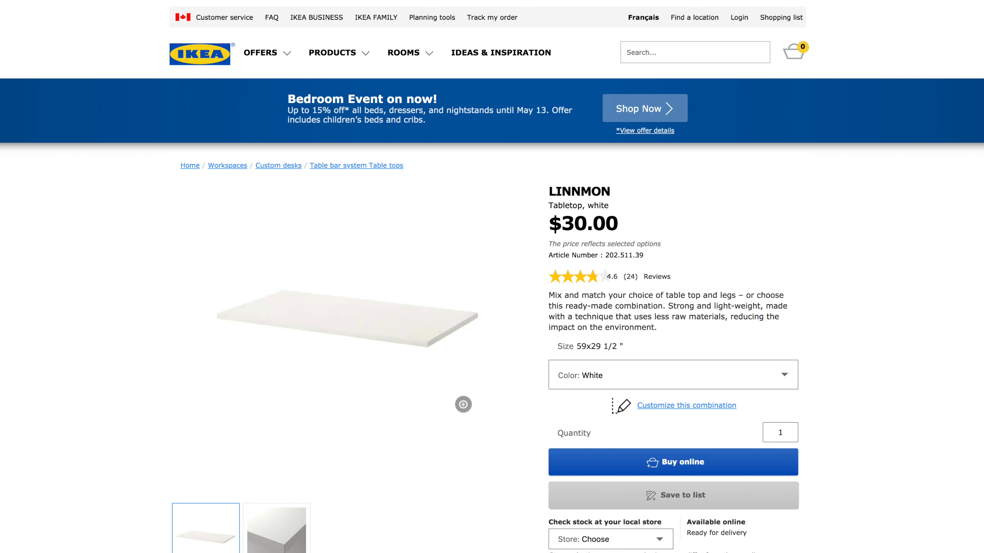
pyautogui.write('cart')
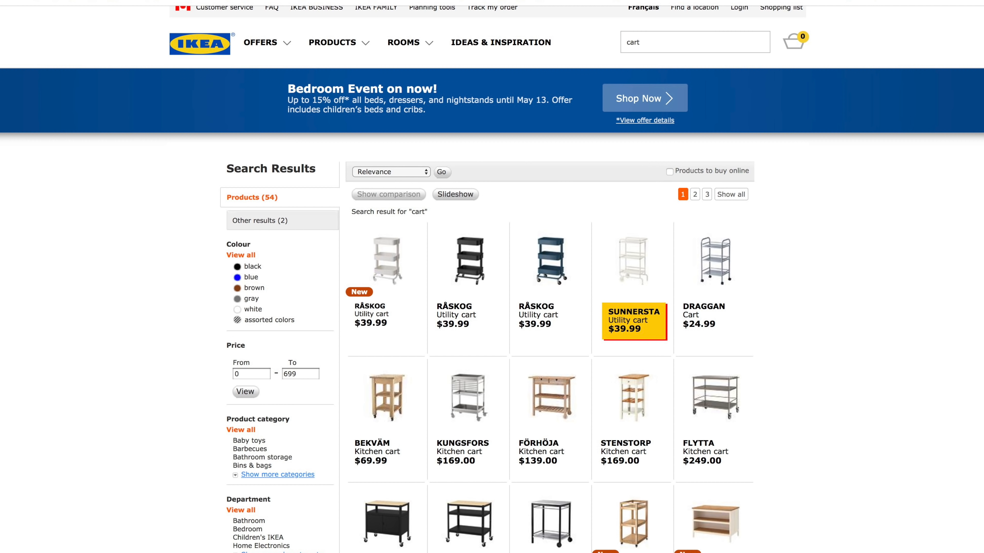